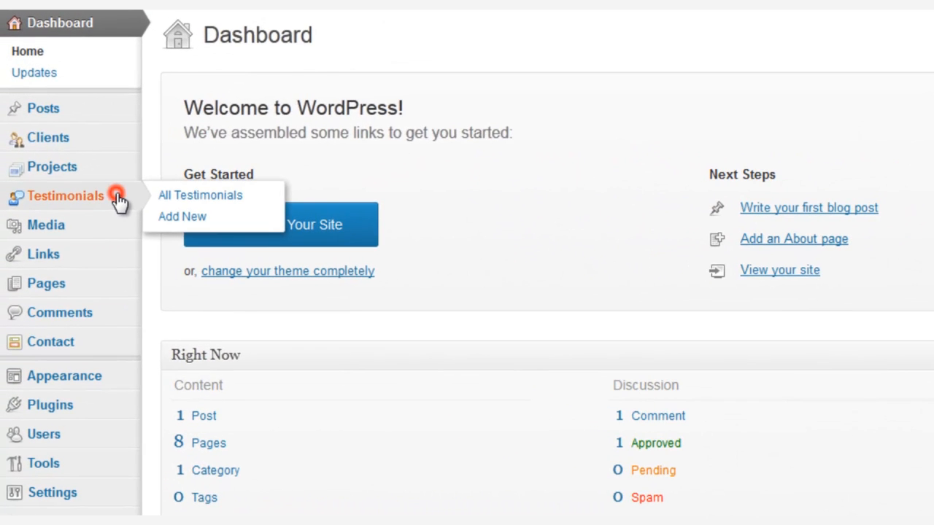
- Open Testimonial-2 from All Testimonials and change its name to Steve Jobs
click(200, 195)
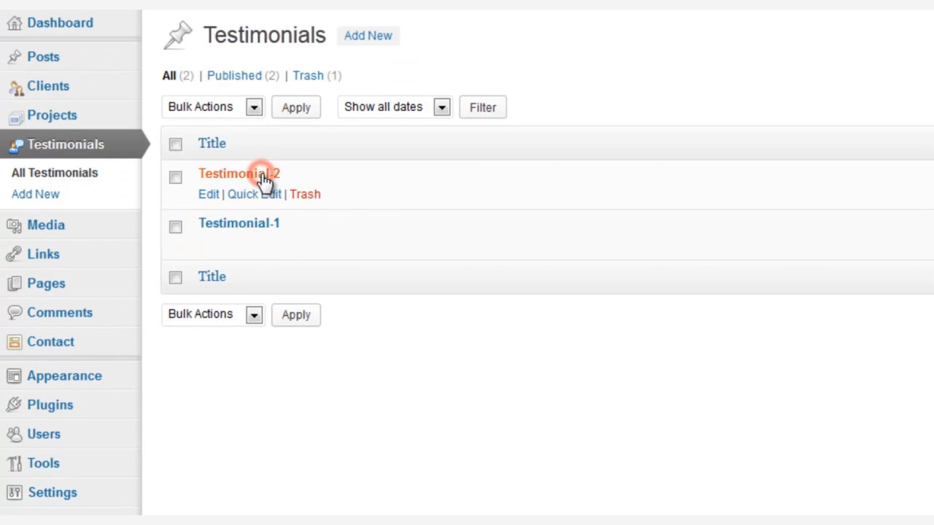
click(239, 173)
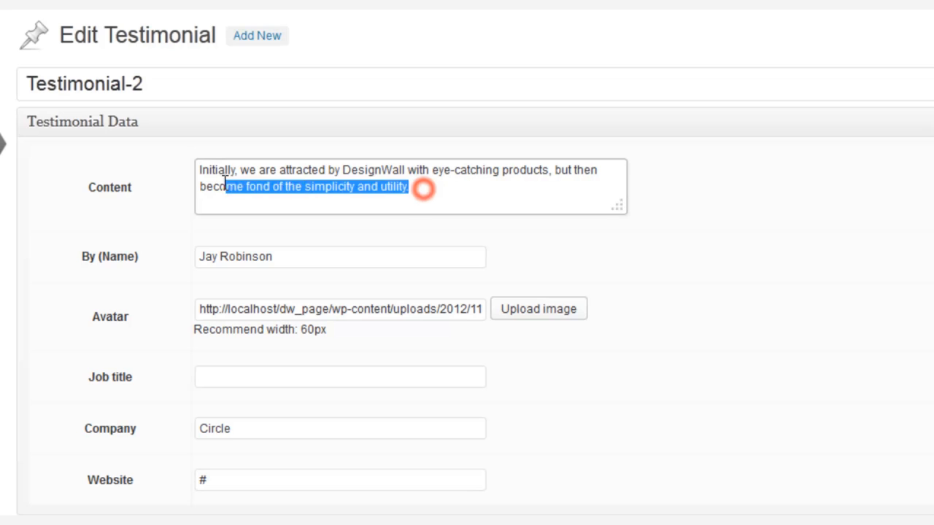
right_click(422, 189)
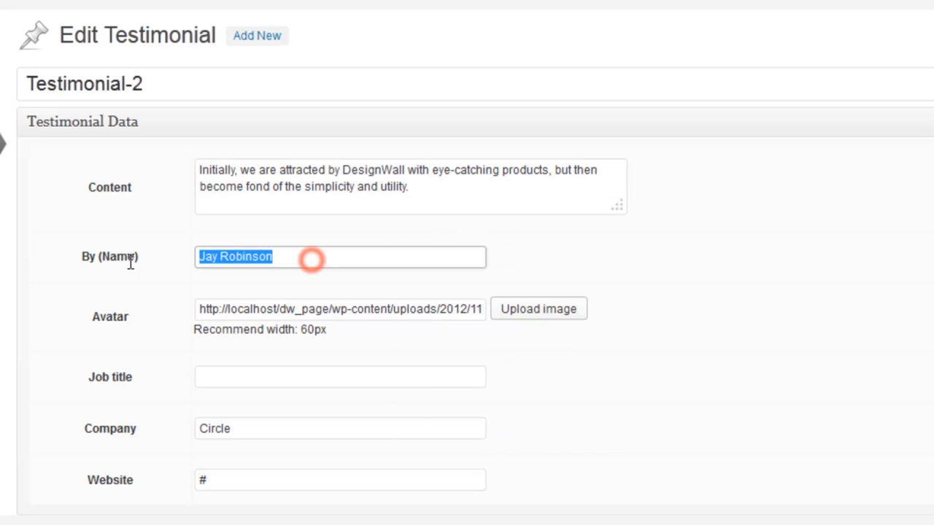
text(Steve Jobs)
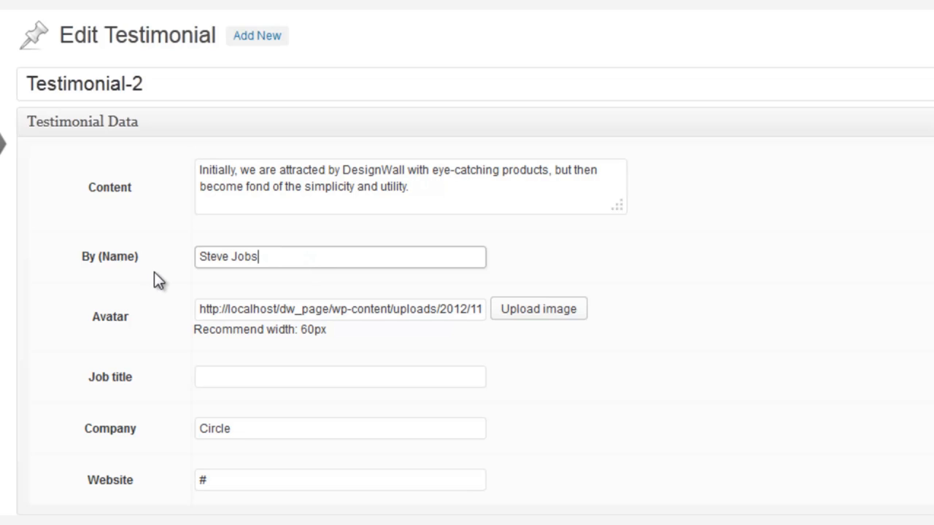
- Upload Client_60x60px1.jpg and use it as the testimonial's avatar
click(538, 308)
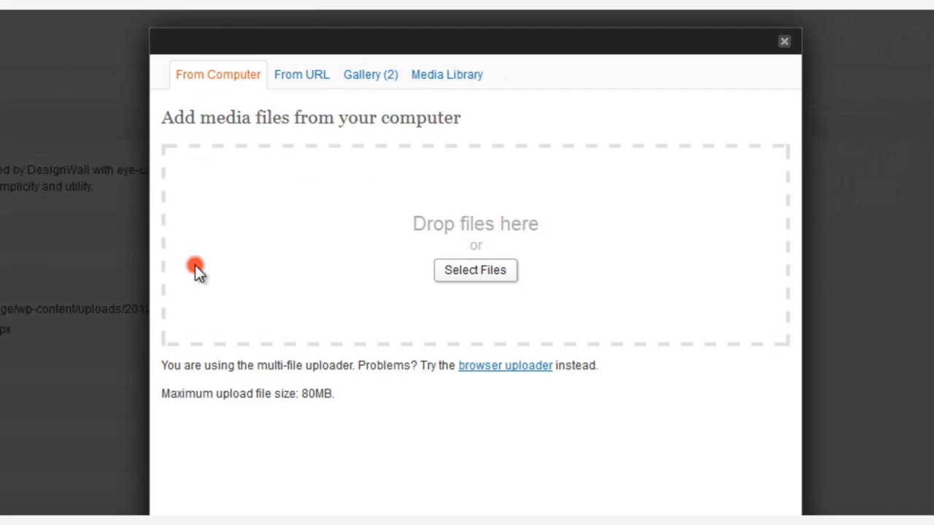
click(475, 270)
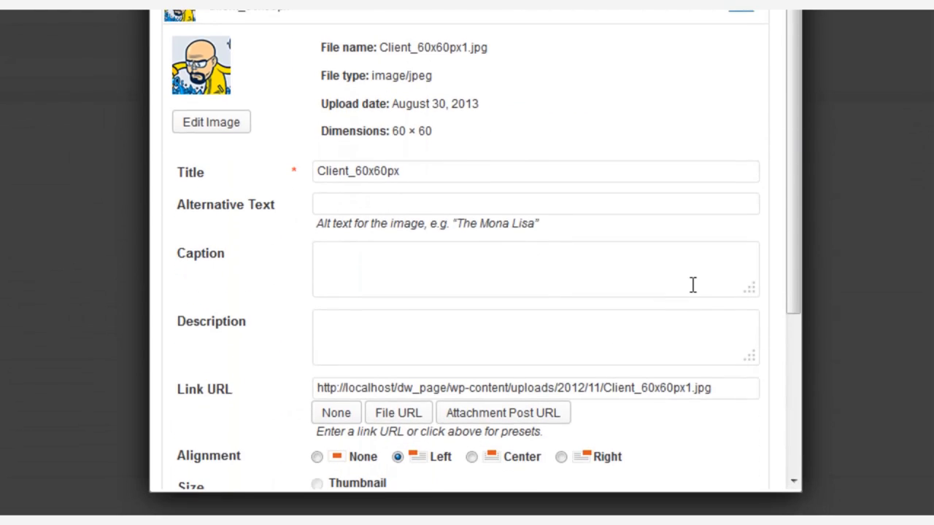
scroll(down, 3)
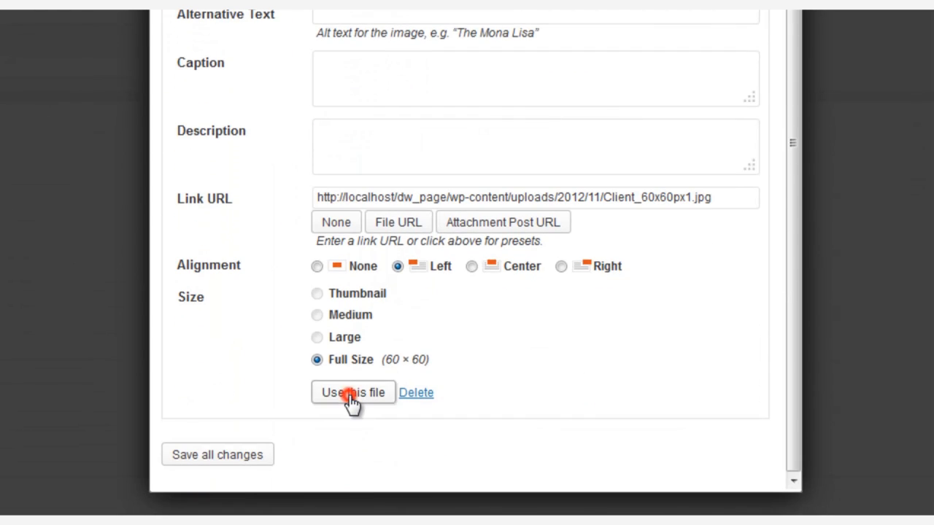
click(353, 392)
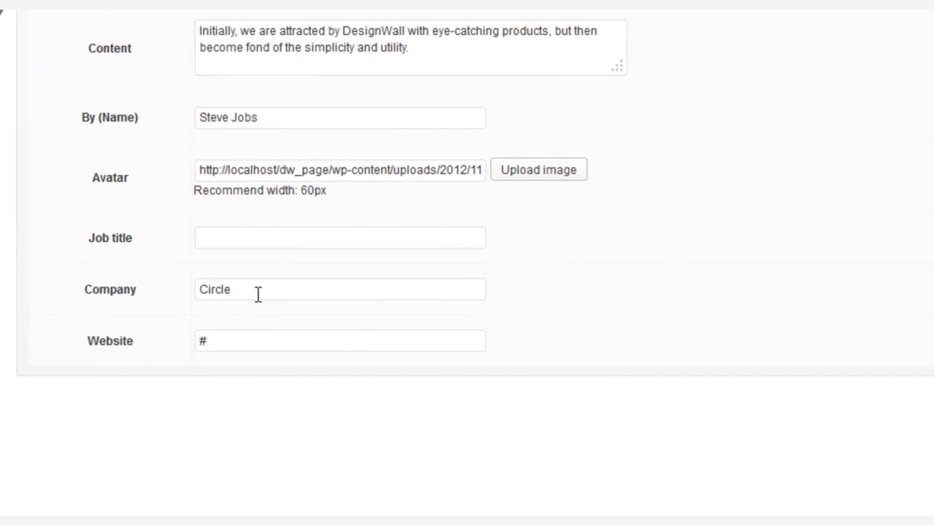
- Change Testimonial-2's company to Apple and save the update
text(Apple)
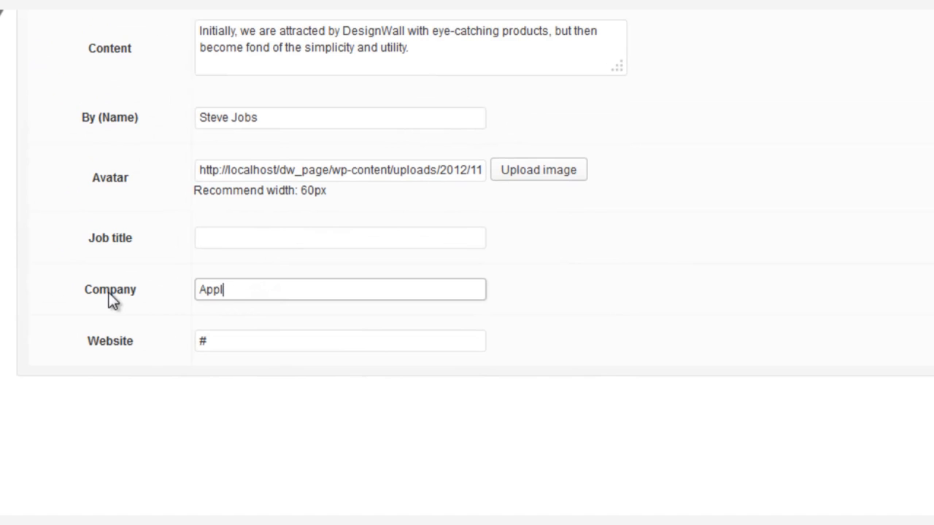
text(www)
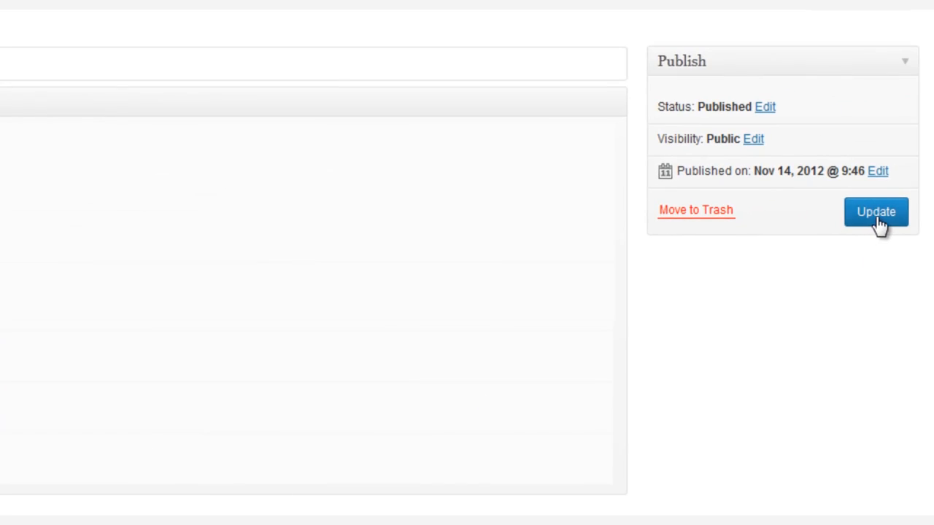
click(876, 211)
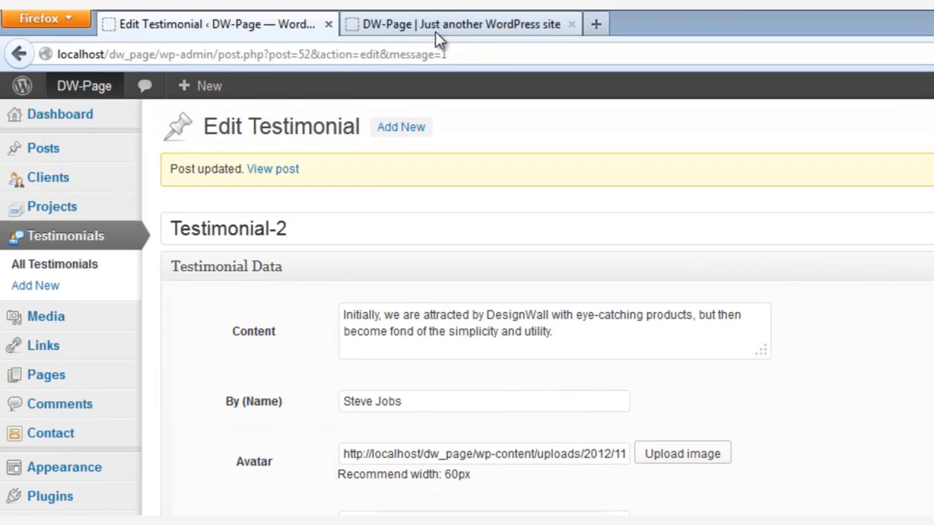
- On the live site, check the Client section's Steve Jobs, Apple testimonial
click(460, 24)
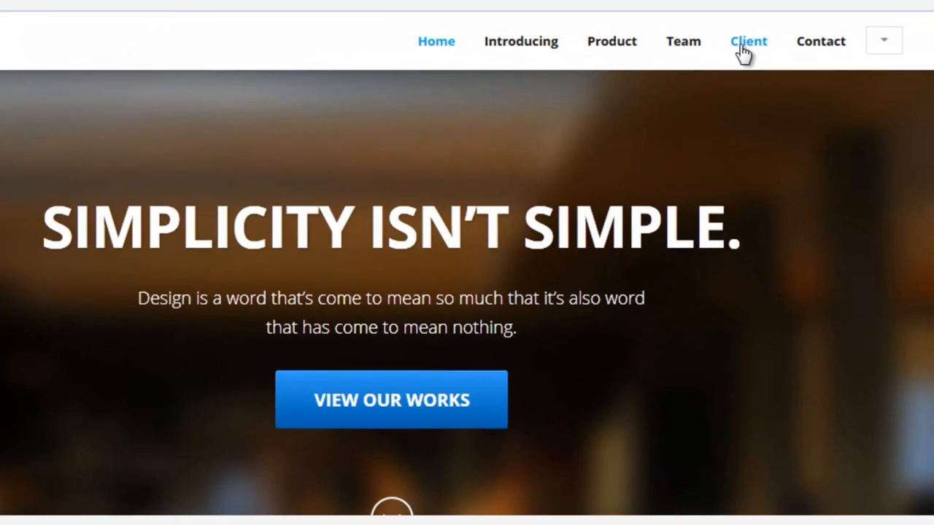
click(748, 40)
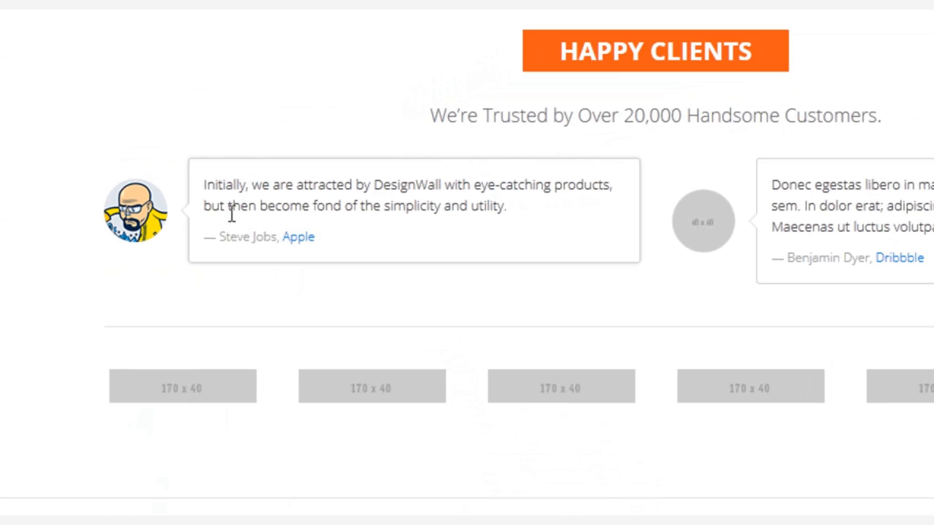
drag(204, 184, 506, 206)
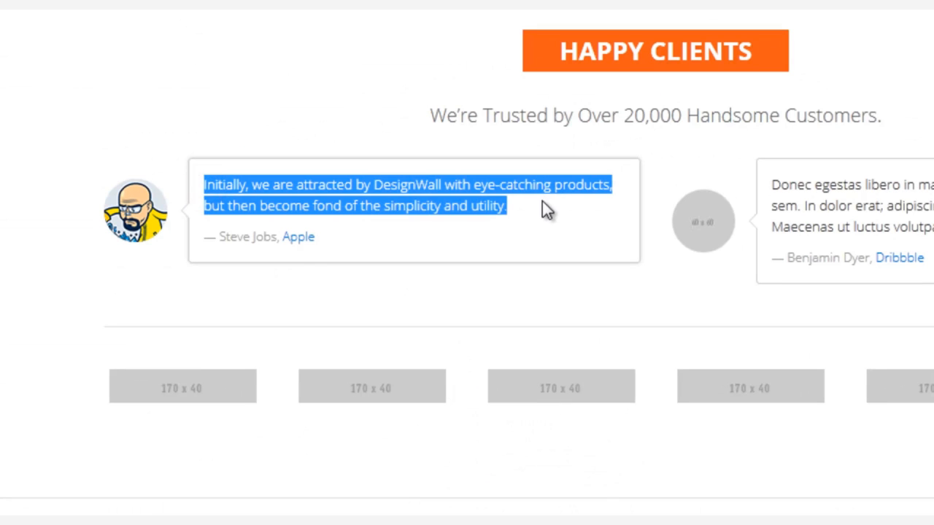
mouse_move(346, 252)
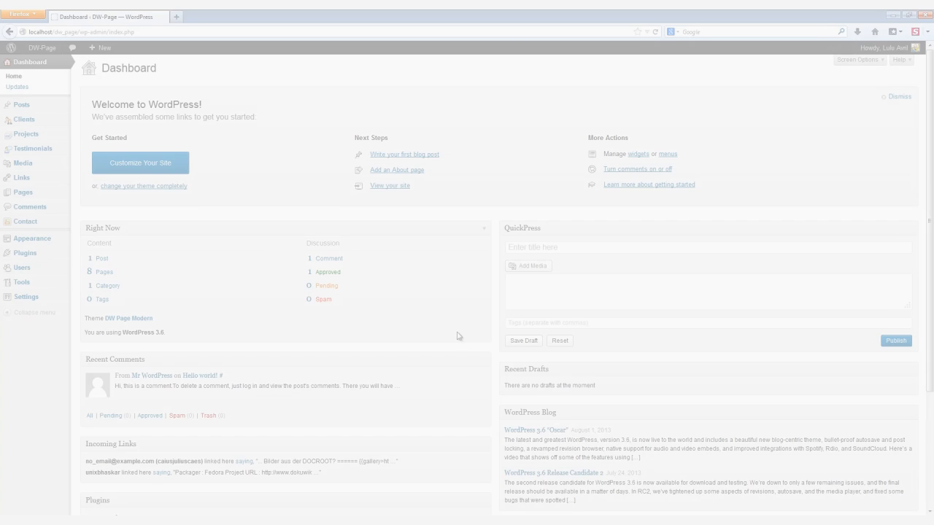
click(24, 119)
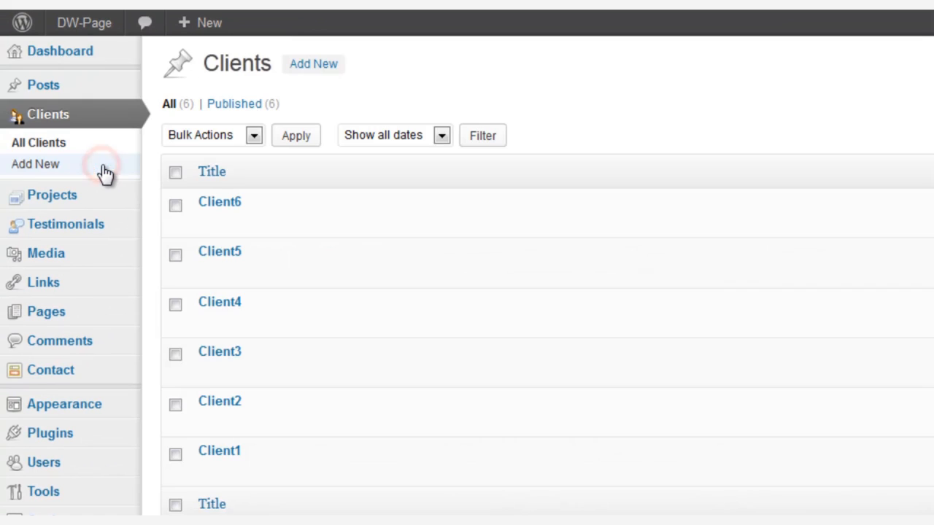
click(219, 201)
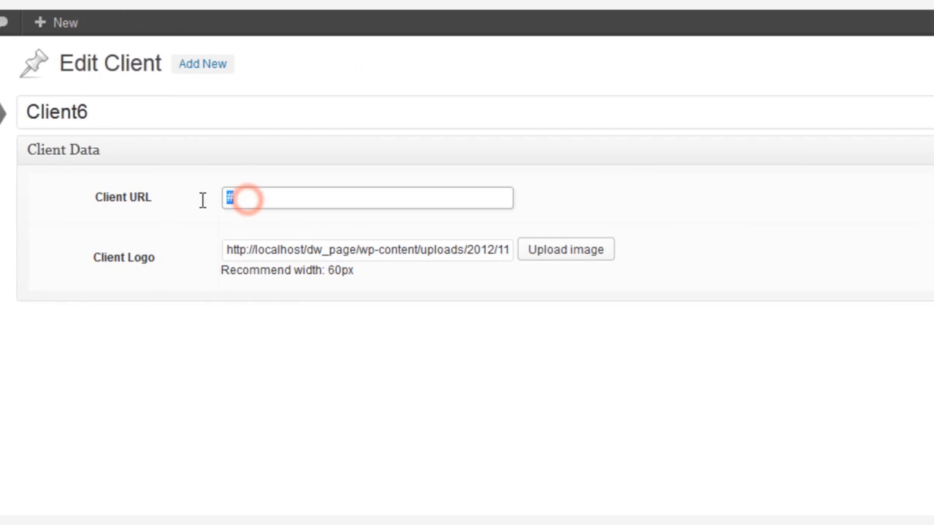
text(www.d)
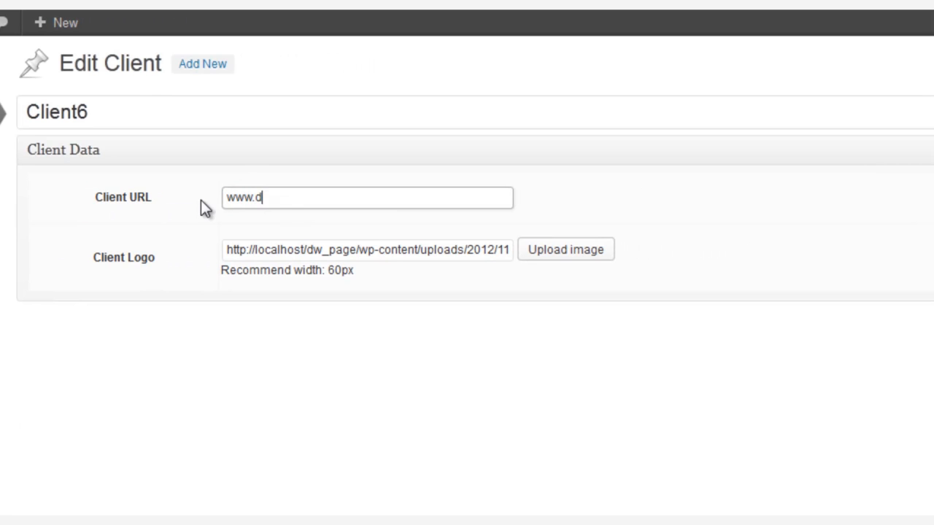
text(esignwall.)
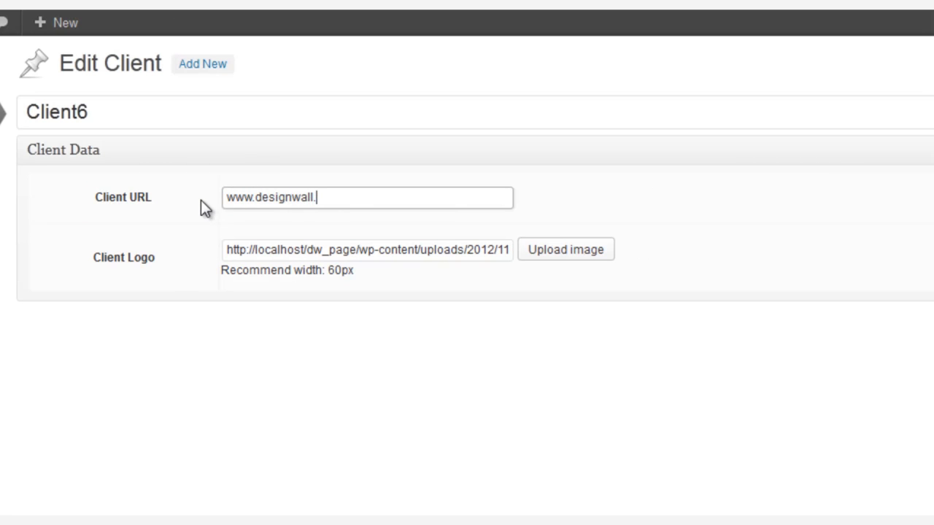
text(com)
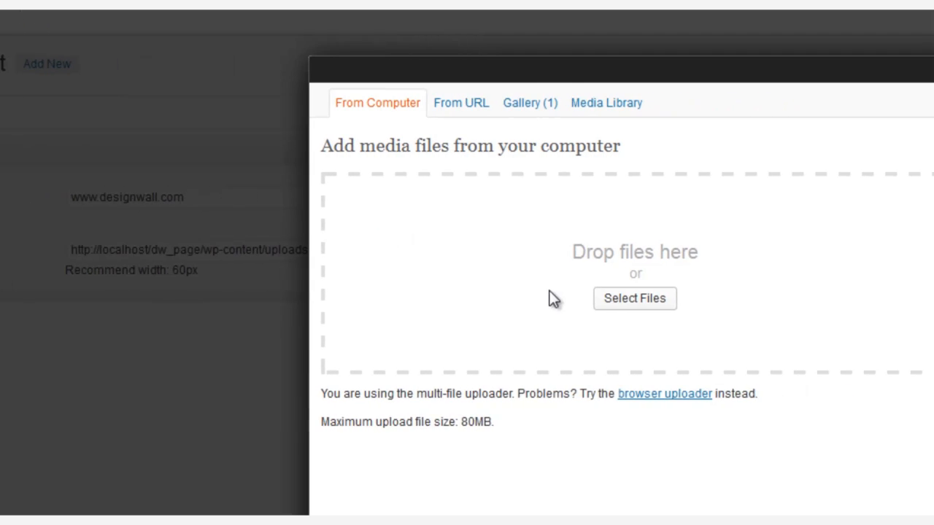
- Upload the DesignWall logo as Client6's image and save the client
click(634, 299)
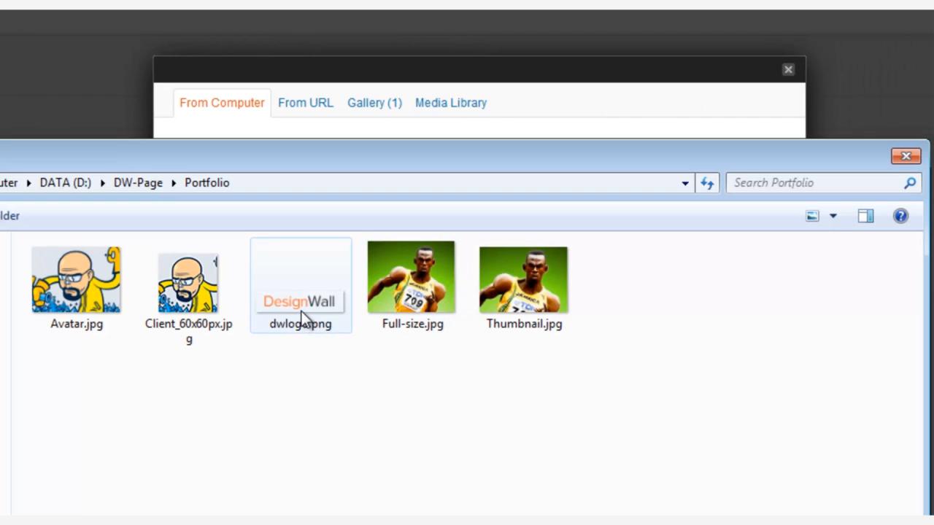
double_click(300, 284)
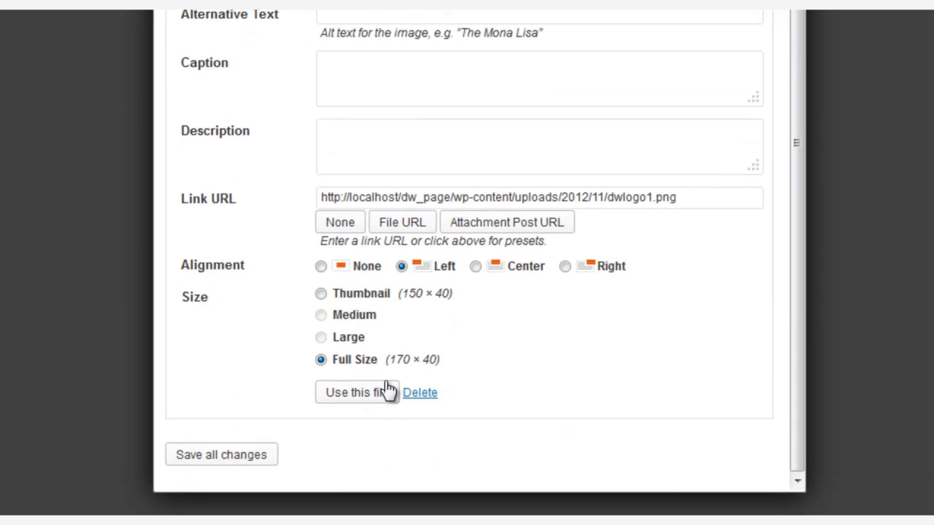
click(355, 393)
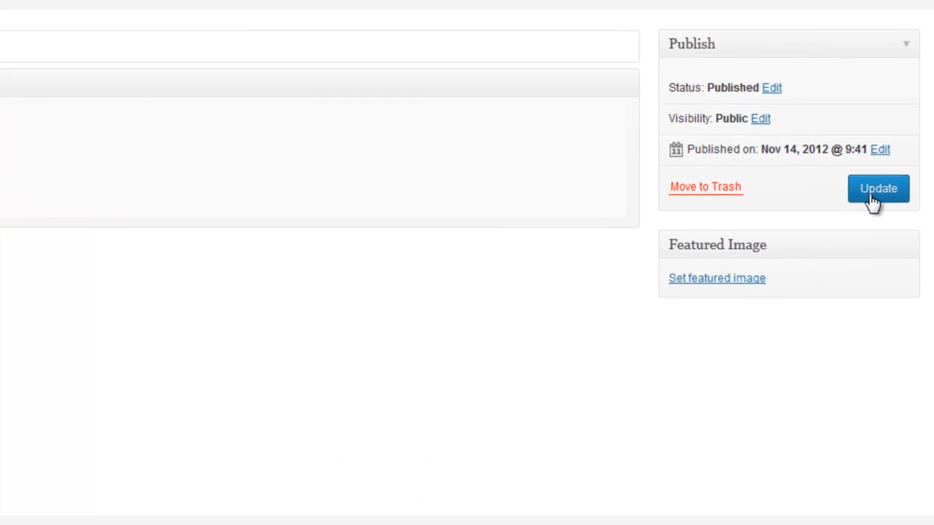
click(879, 188)
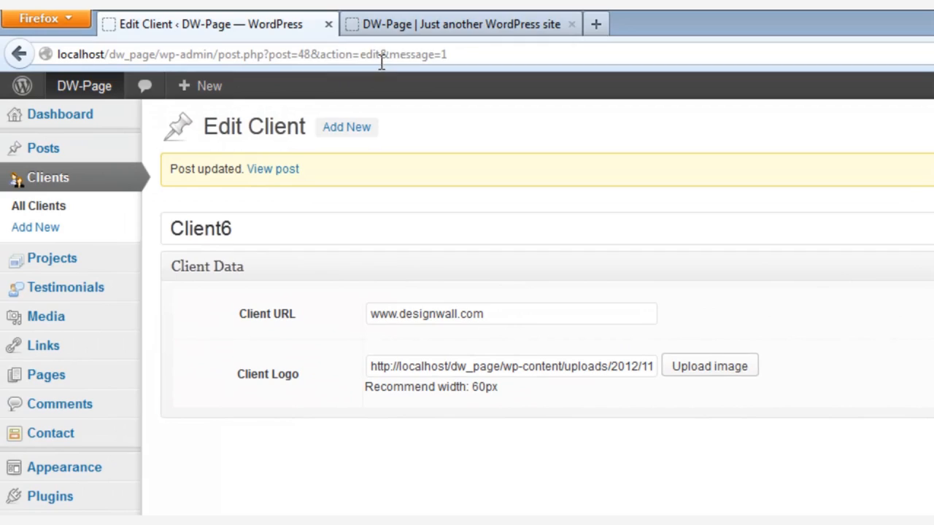
- Return to the live DW-Page site to view the new DesignWall logo
click(460, 24)
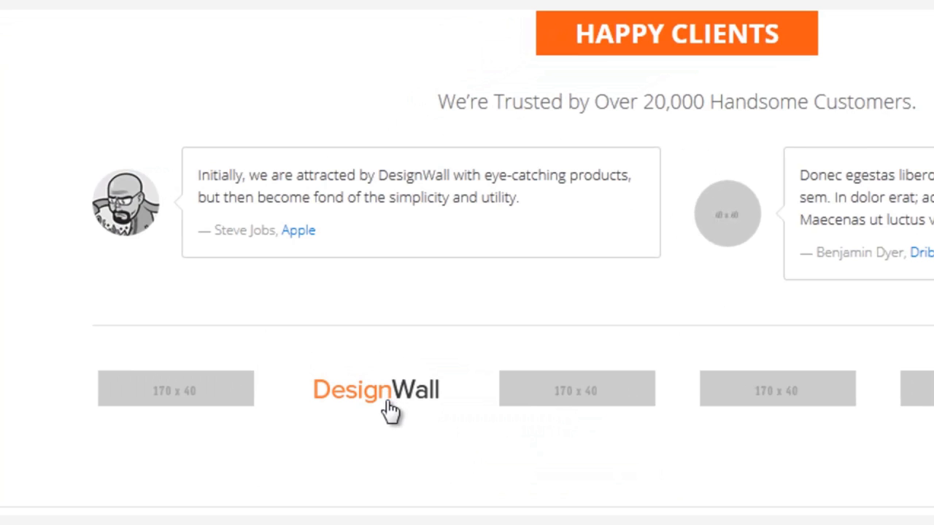
mouse_move(377, 438)
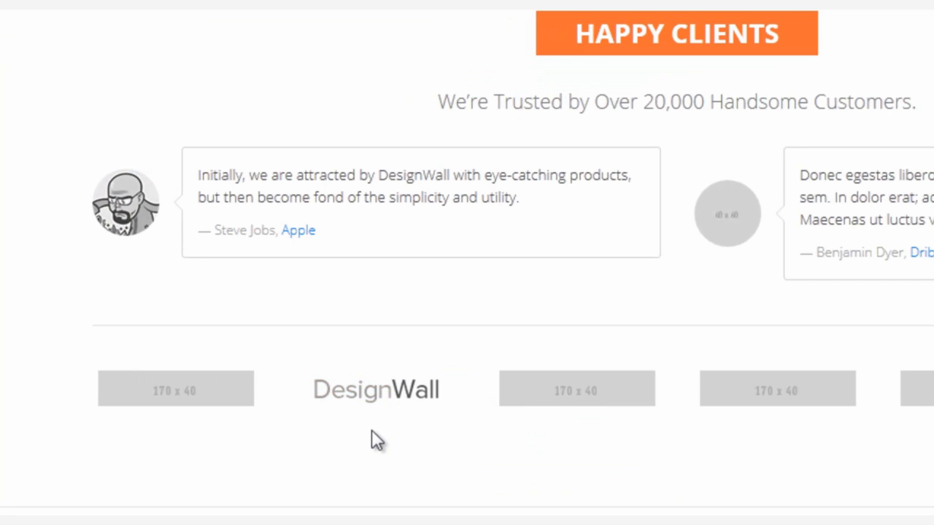